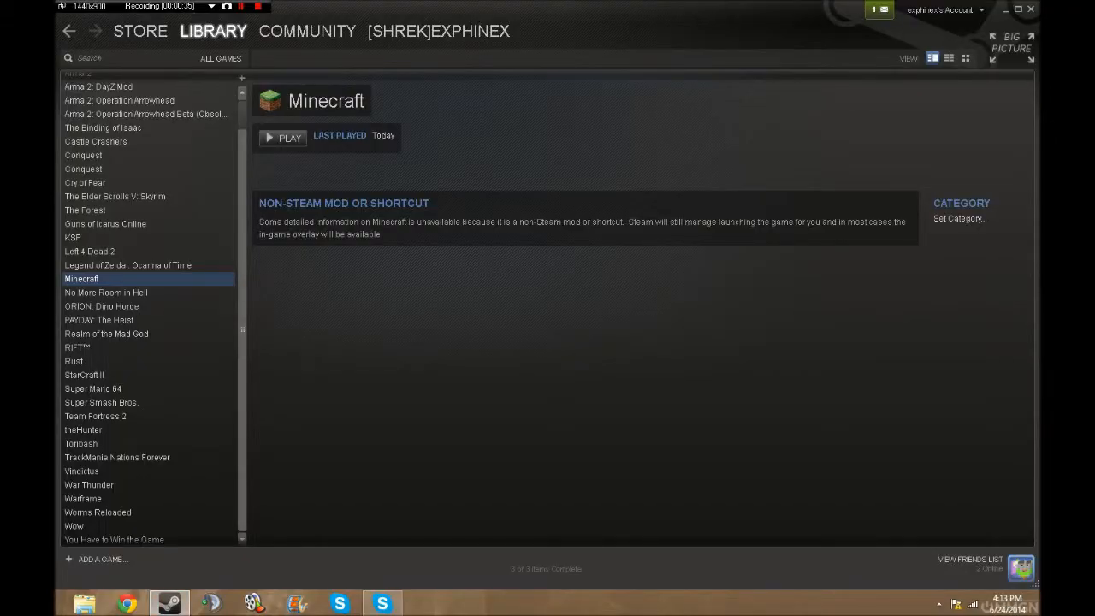
# Step: Delete the Super Mario 64 shortcut from its right-click menu, then return to the Library
pyautogui.click(101, 402)
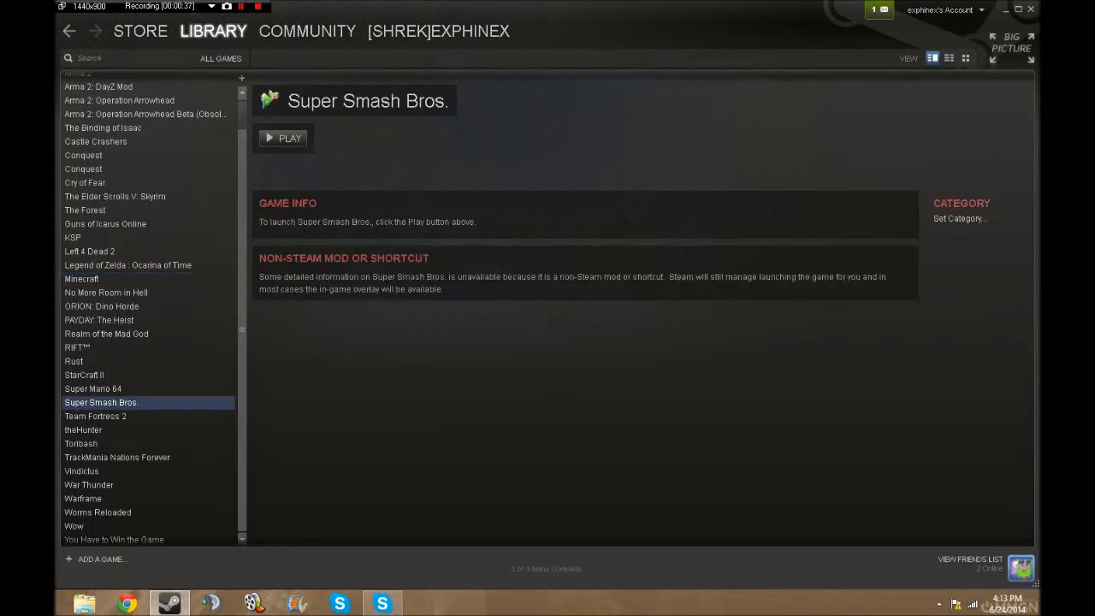
pyautogui.click(93, 389)
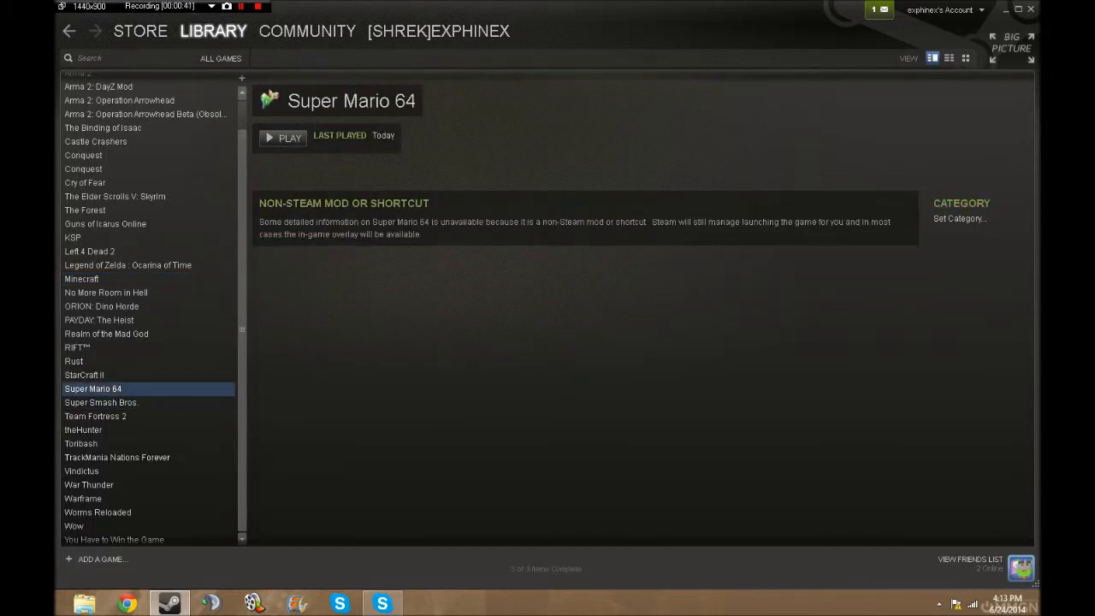
pyautogui.rightClick(92, 388)
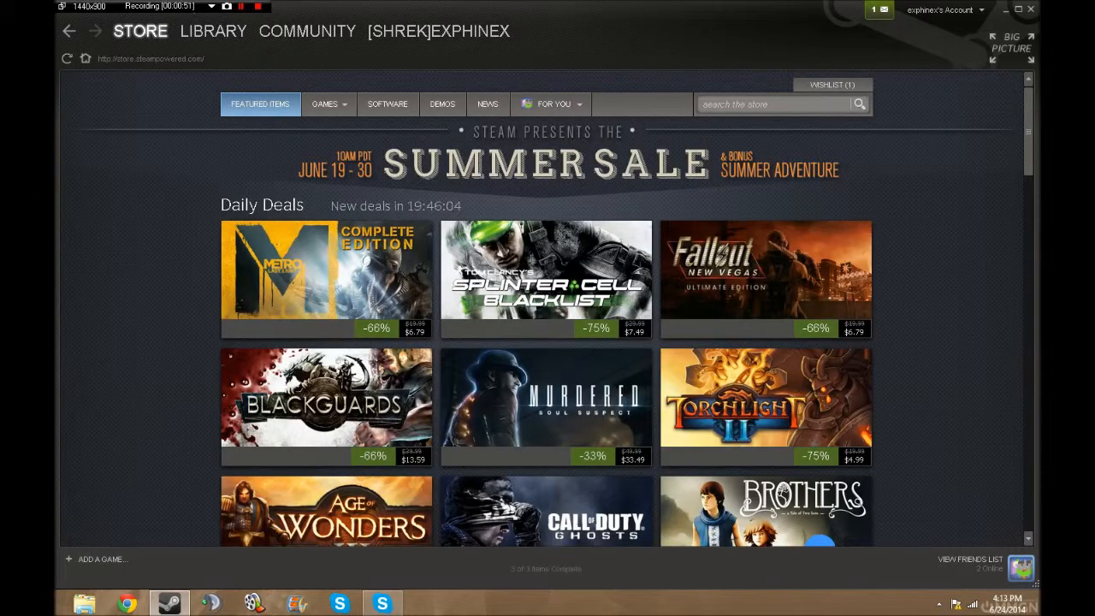
pyautogui.write('n64')
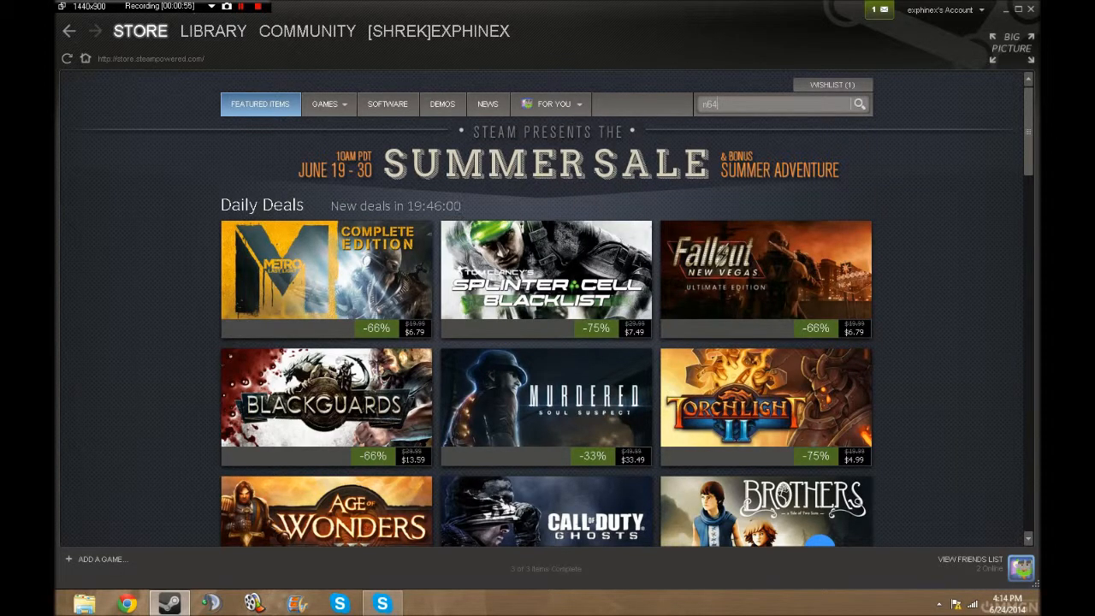
pyautogui.click(212, 30)
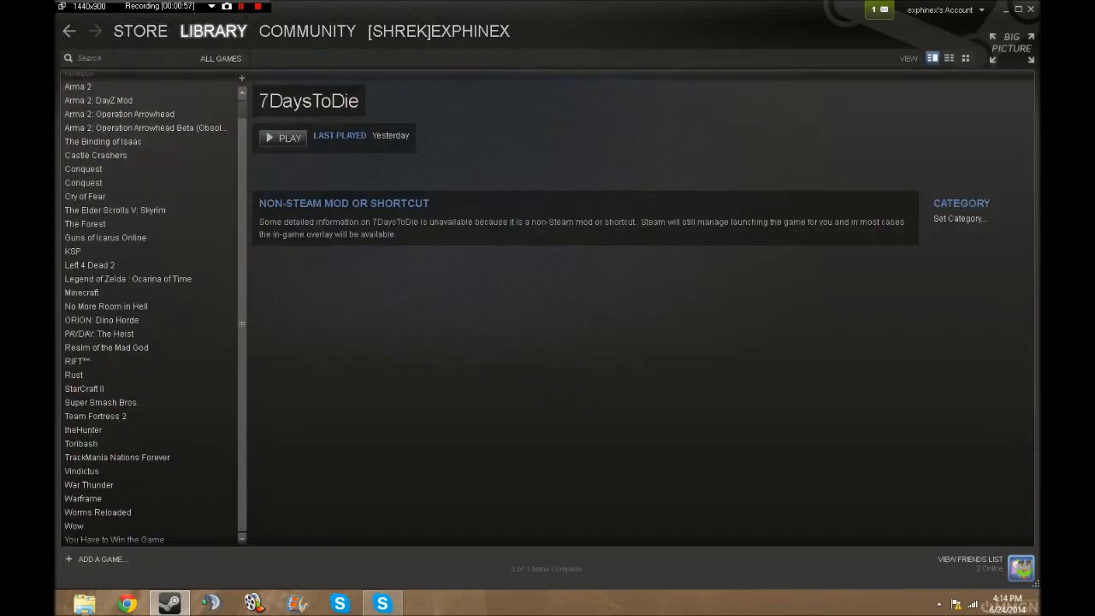
# Step: Add Project64.exe from the Project64 2.1 folder as a non-Steam game
pyautogui.click(101, 559)
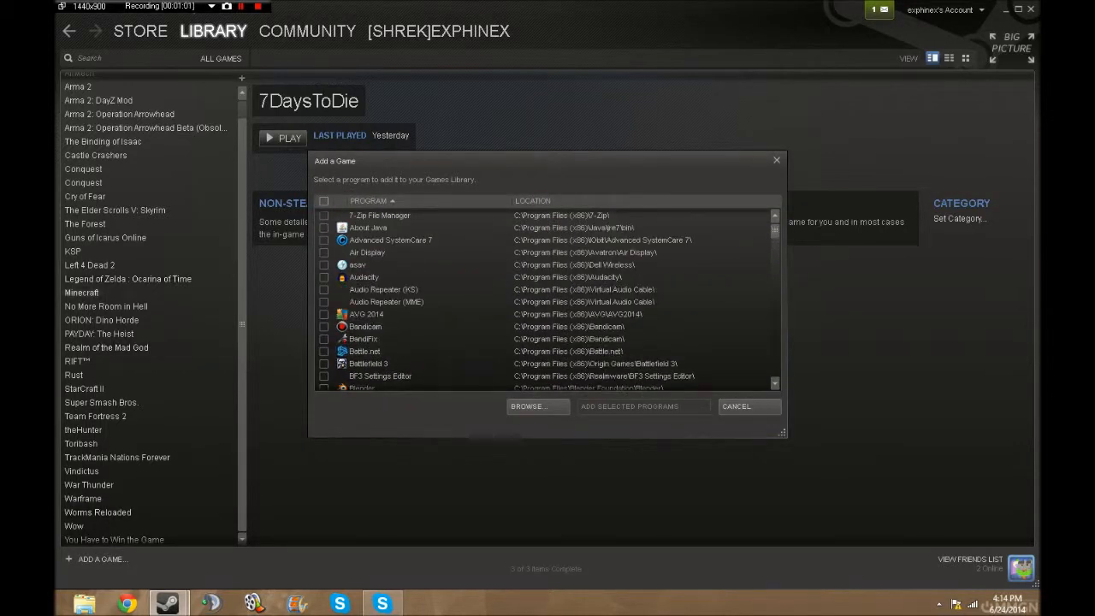
pyautogui.scroll(-3)
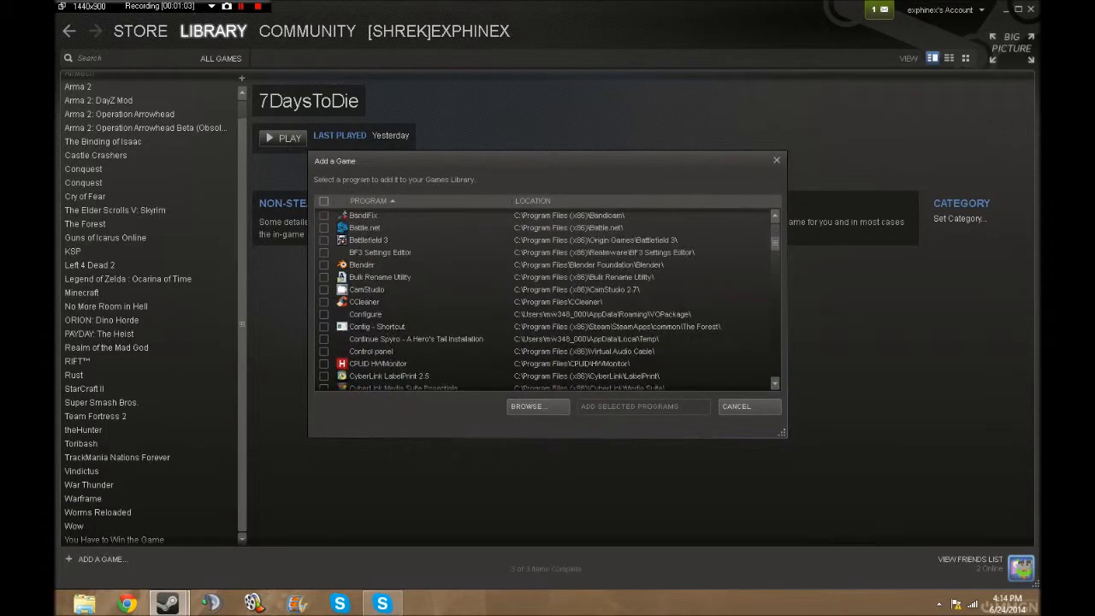
pyautogui.scroll(-3)
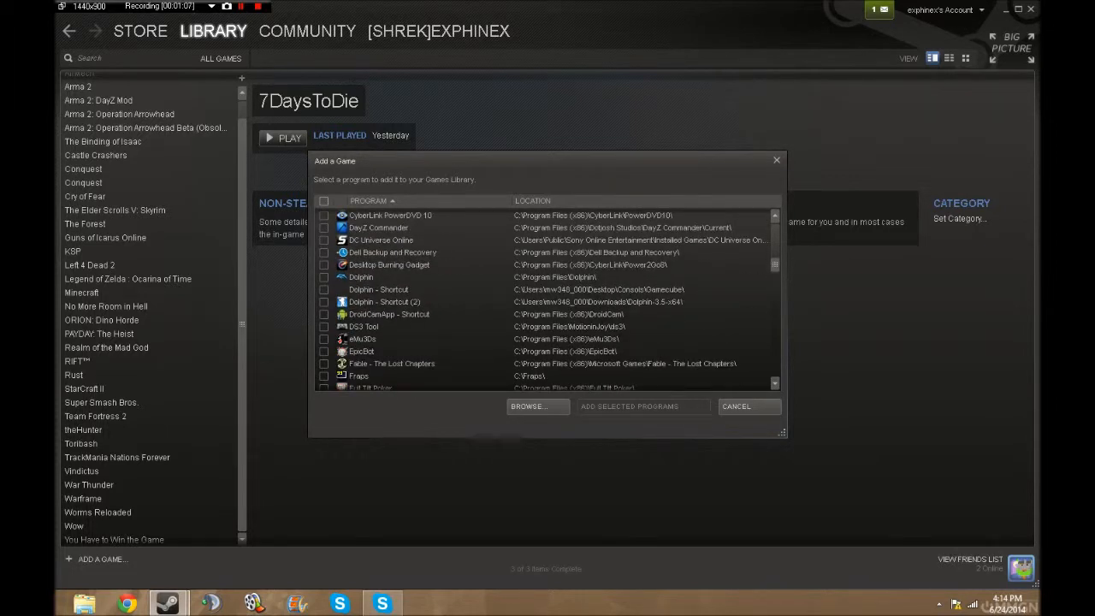
pyautogui.scroll(-3)
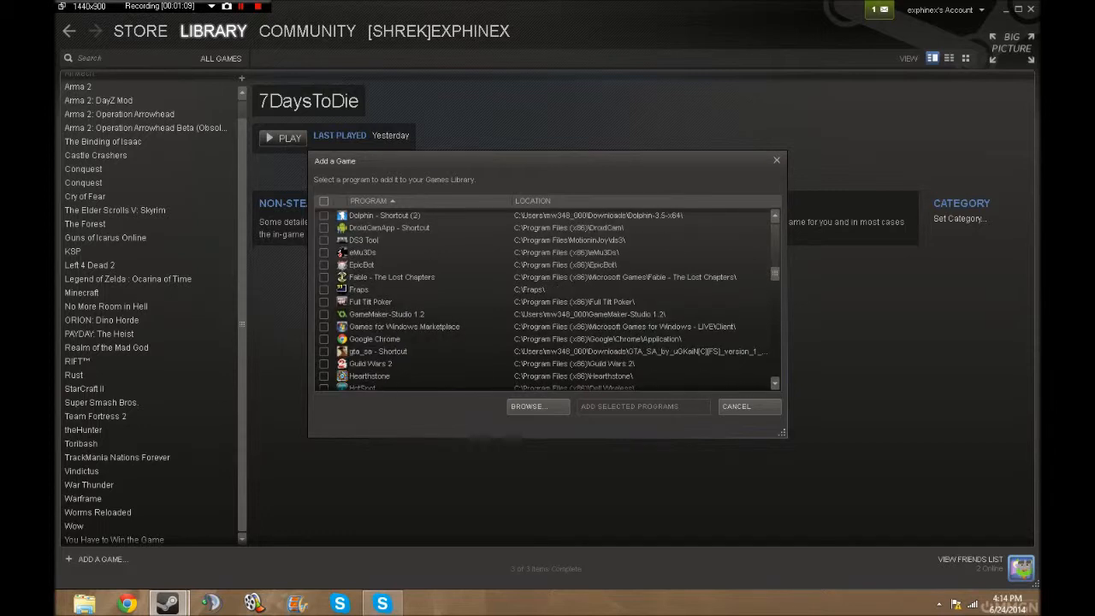
pyautogui.click(527, 405)
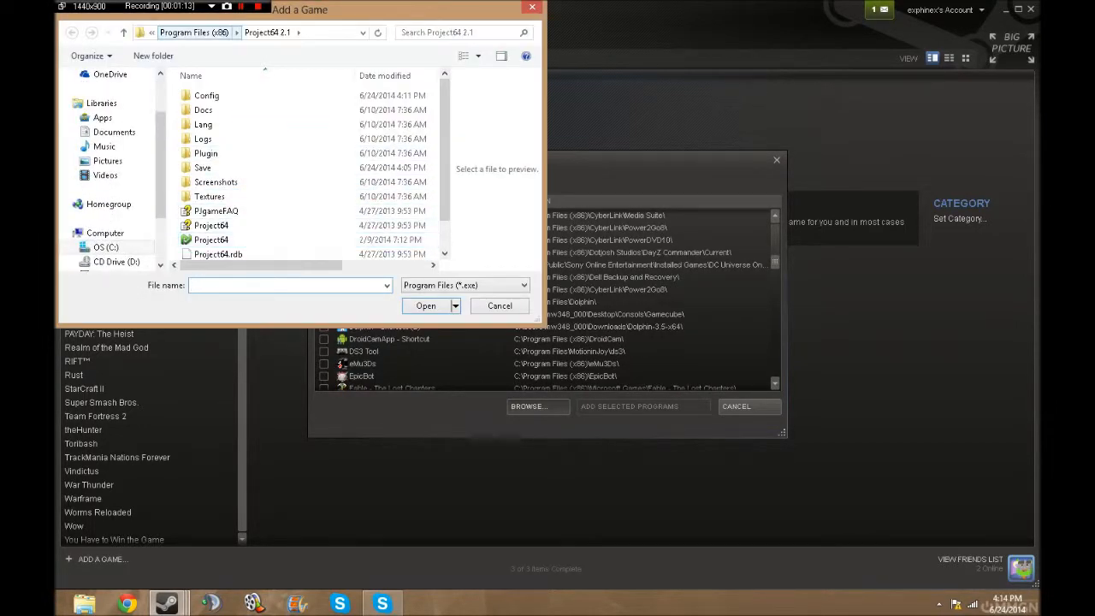
pyautogui.click(267, 32)
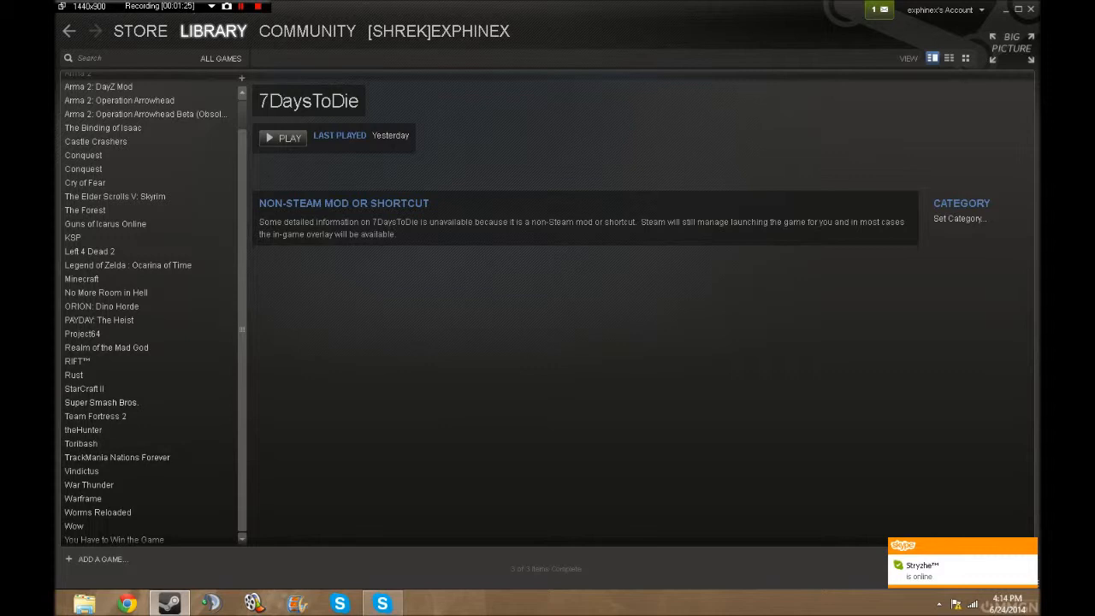
# Step: Enter 'Super Mario 64' as the Project64 shortcut's name in Properties and close the dialog
pyautogui.click(83, 333)
pyautogui.write('S')
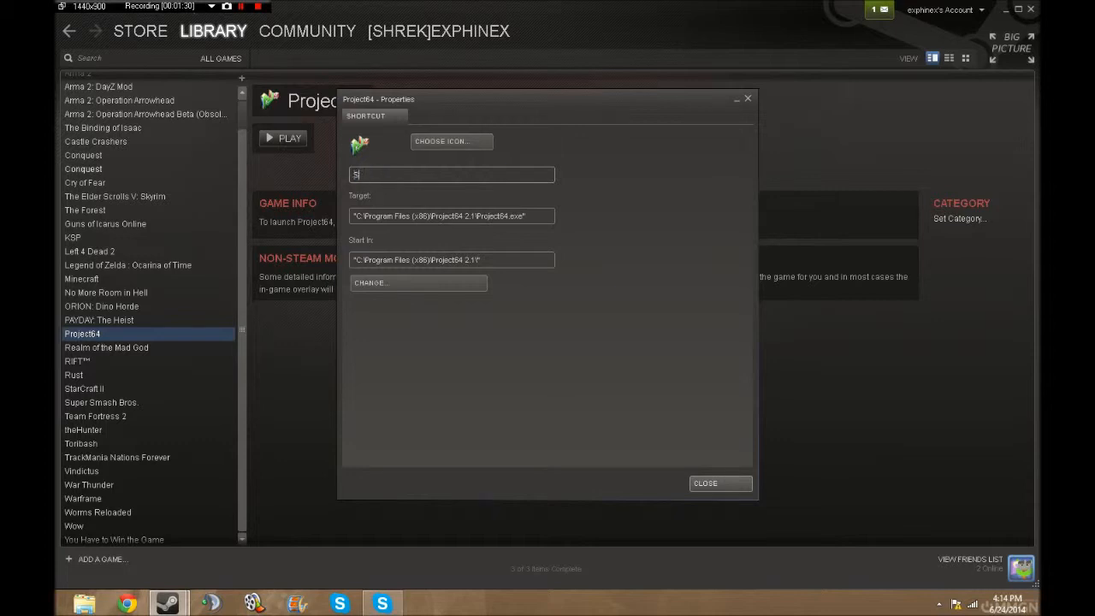
pyautogui.write('uper')
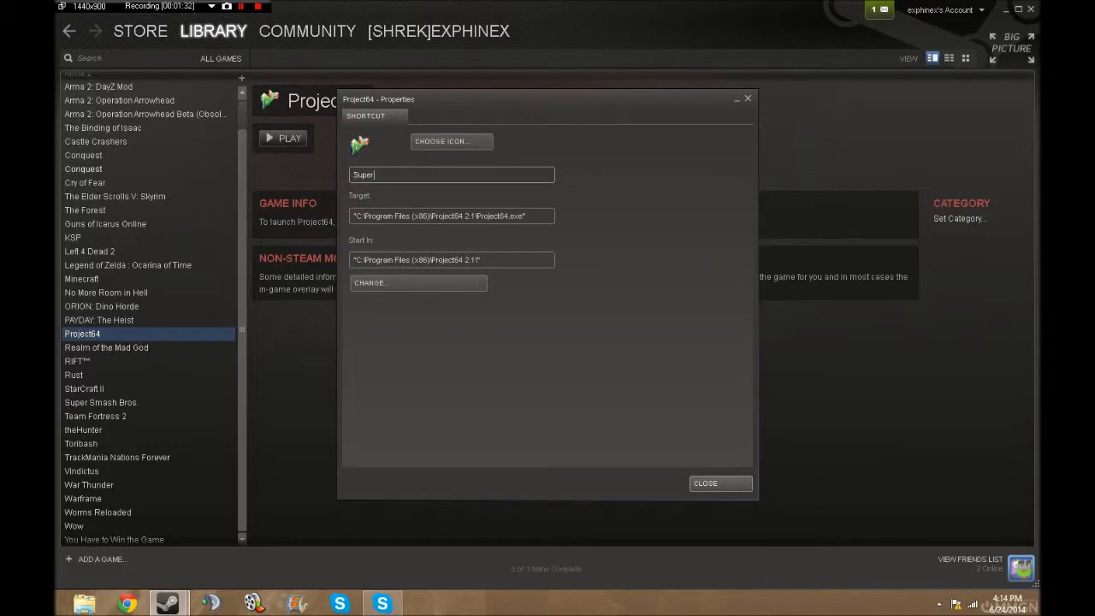
pyautogui.write('MArio 64')
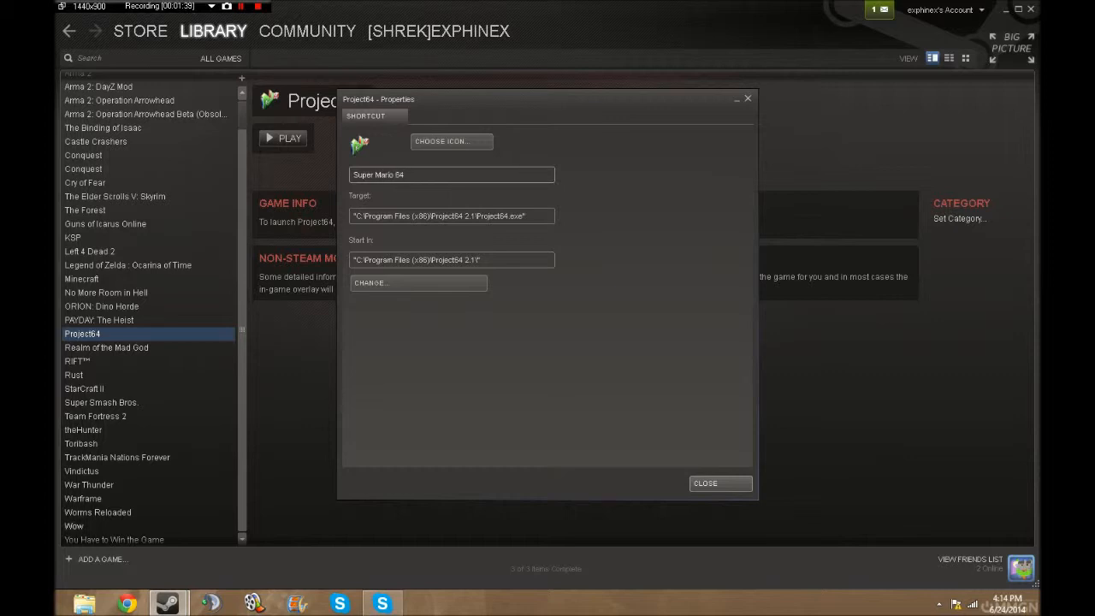
pyautogui.click(451, 175)
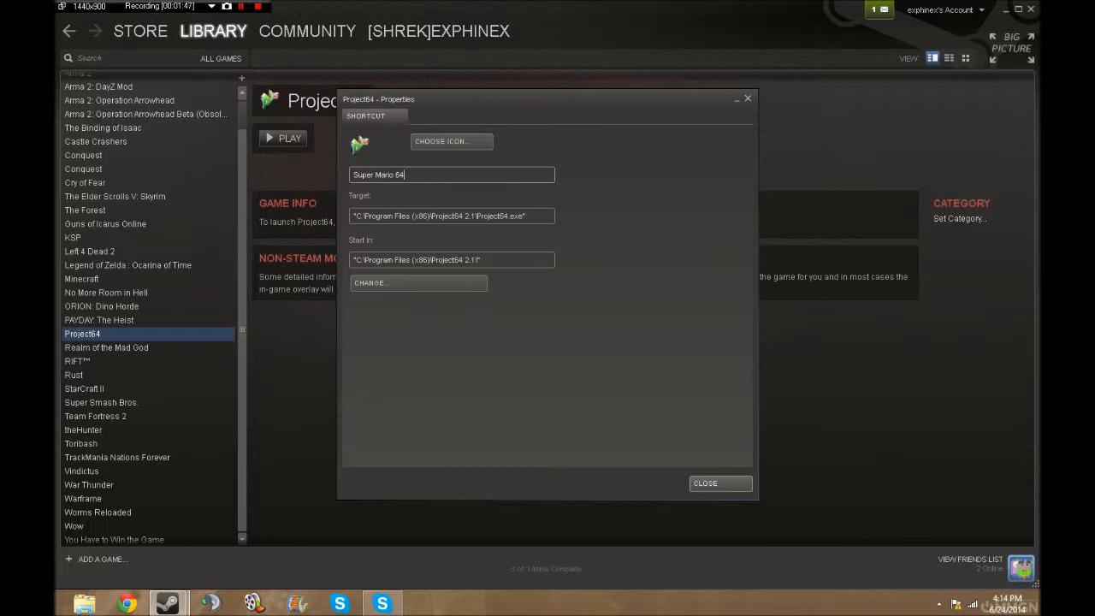
pyautogui.click(704, 483)
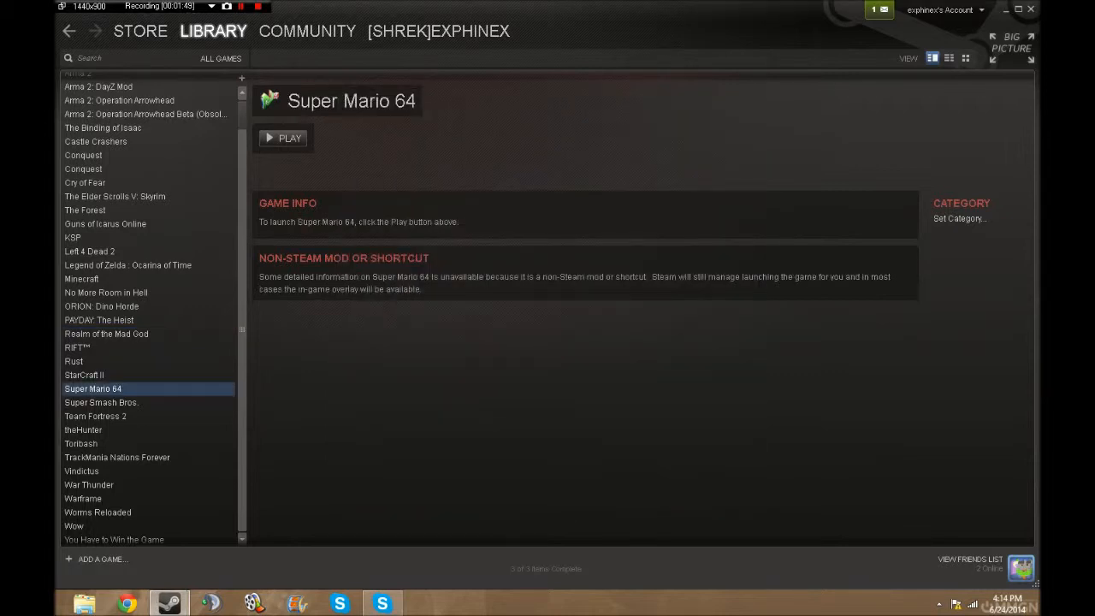
# Step: Play the Super Mario 64 shortcut and start Super Mario 64 (U) from Project64's ROM list
pyautogui.click(283, 138)
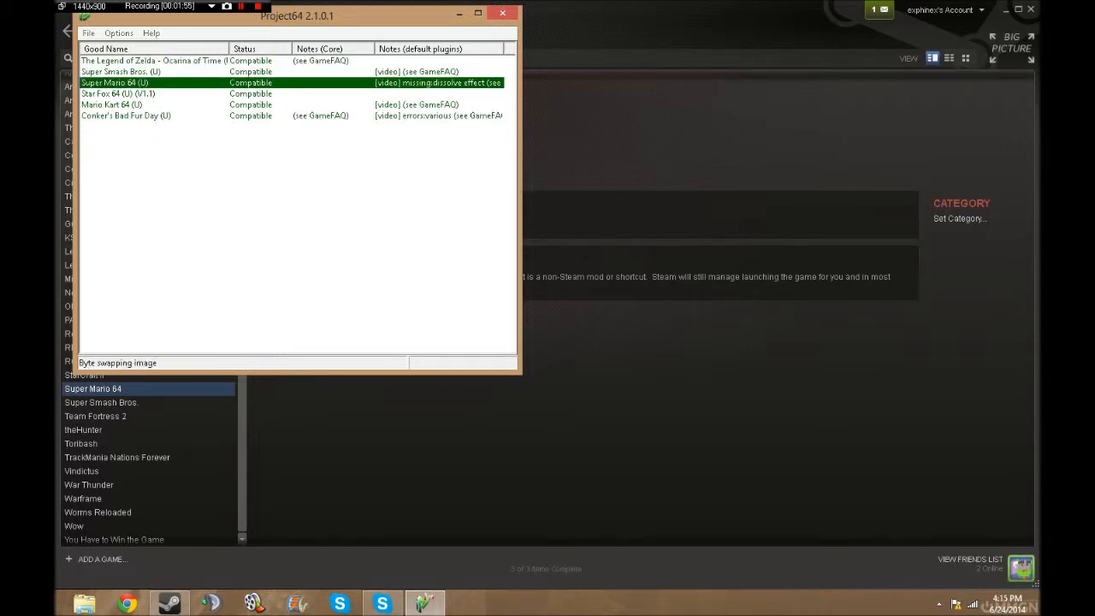
pyautogui.doubleClick(111, 82)
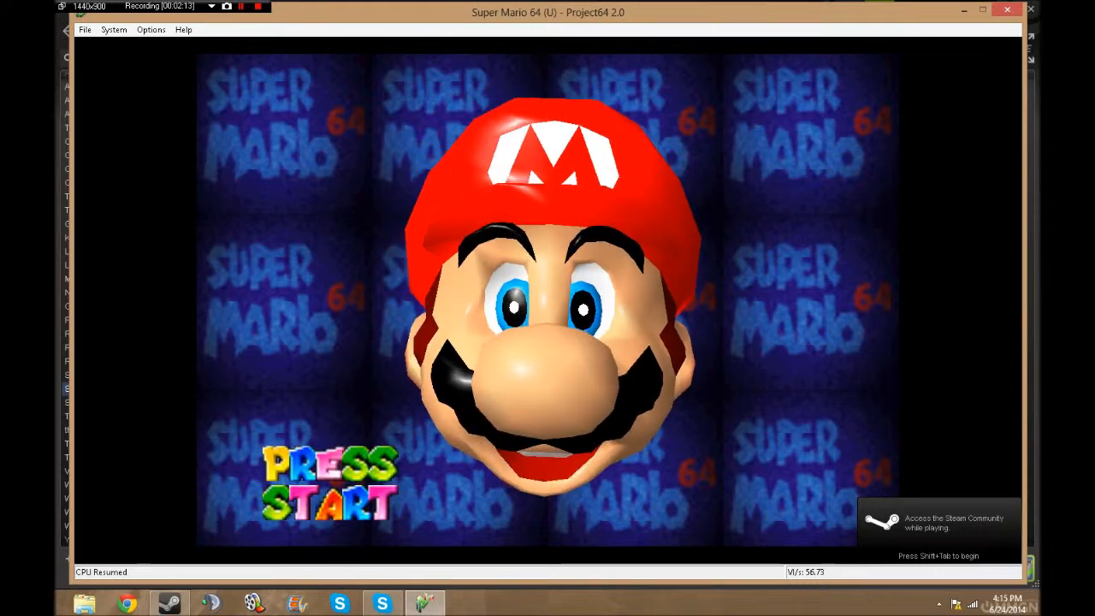
# Step: Open the Steam overlay with Shift+Tab and start a chat with the first online friend
pyautogui.press('shift+tab')
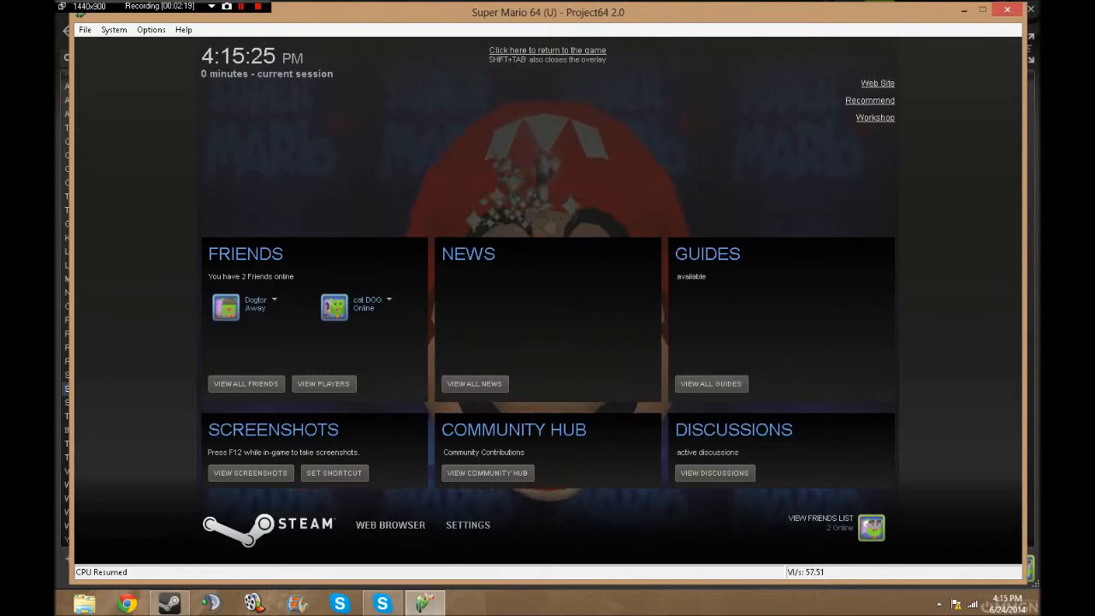
pyautogui.click(390, 524)
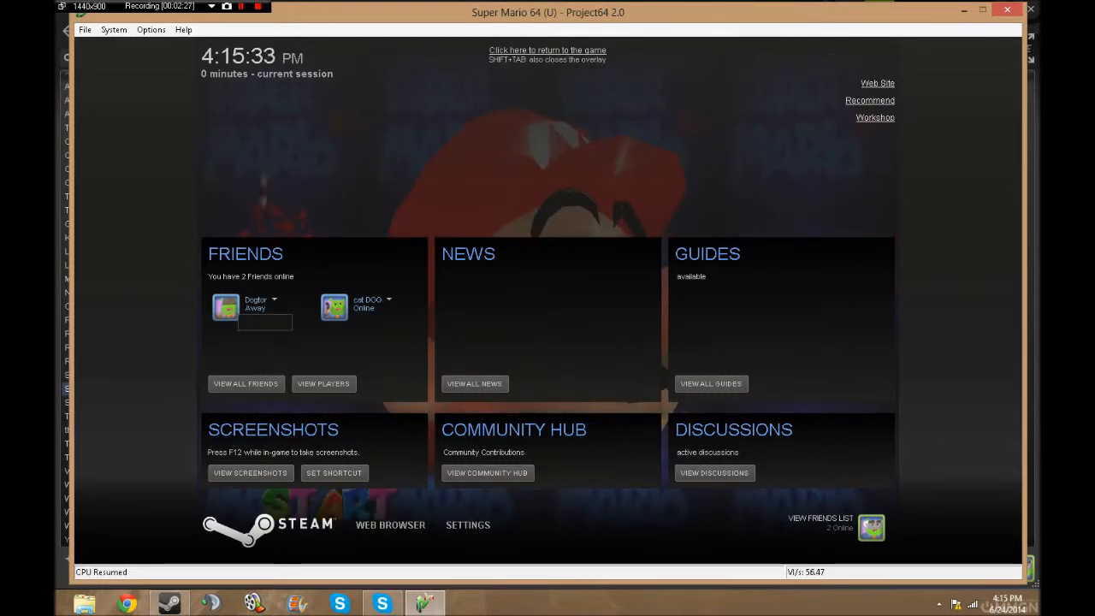
pyautogui.click(363, 307)
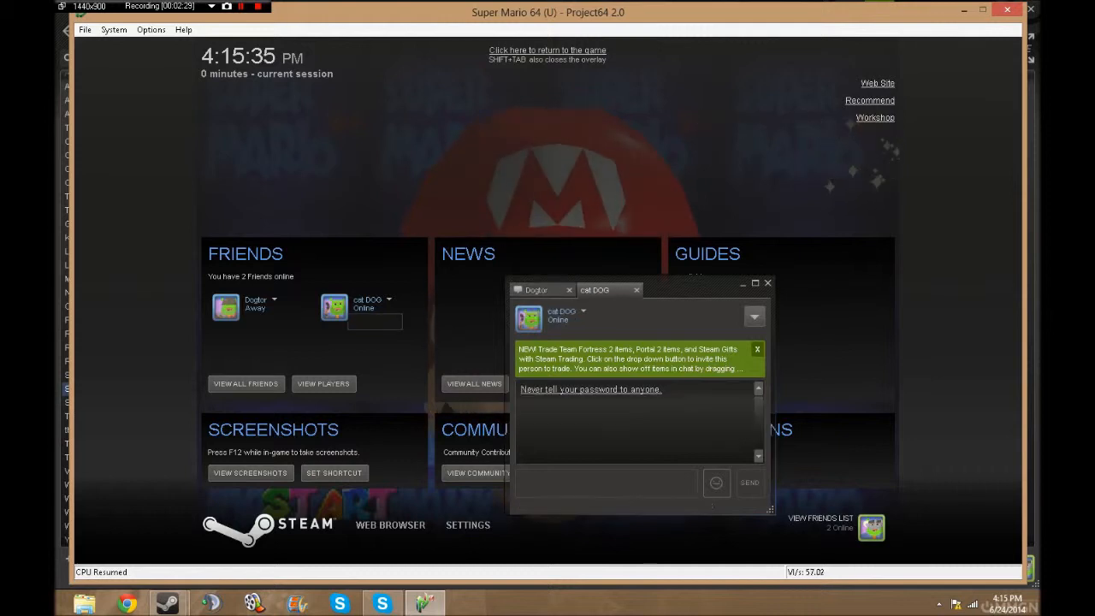
# Step: Send the chat message 'yo what up this pie' and return to the game
pyautogui.write('y')
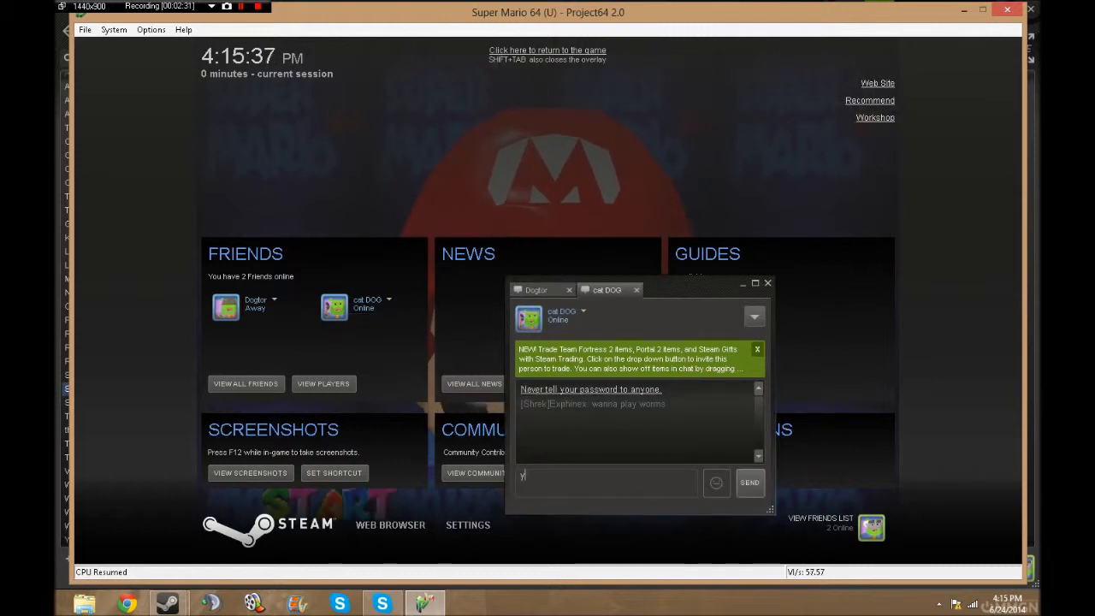
pyautogui.write('o what up mario 64 in')
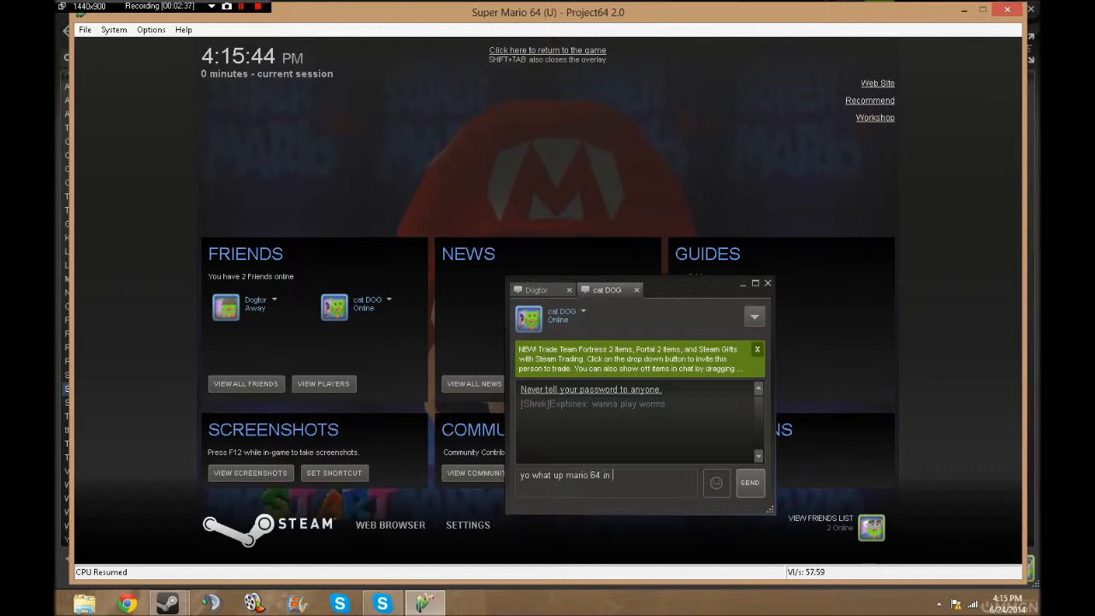
pyautogui.write('this pie')
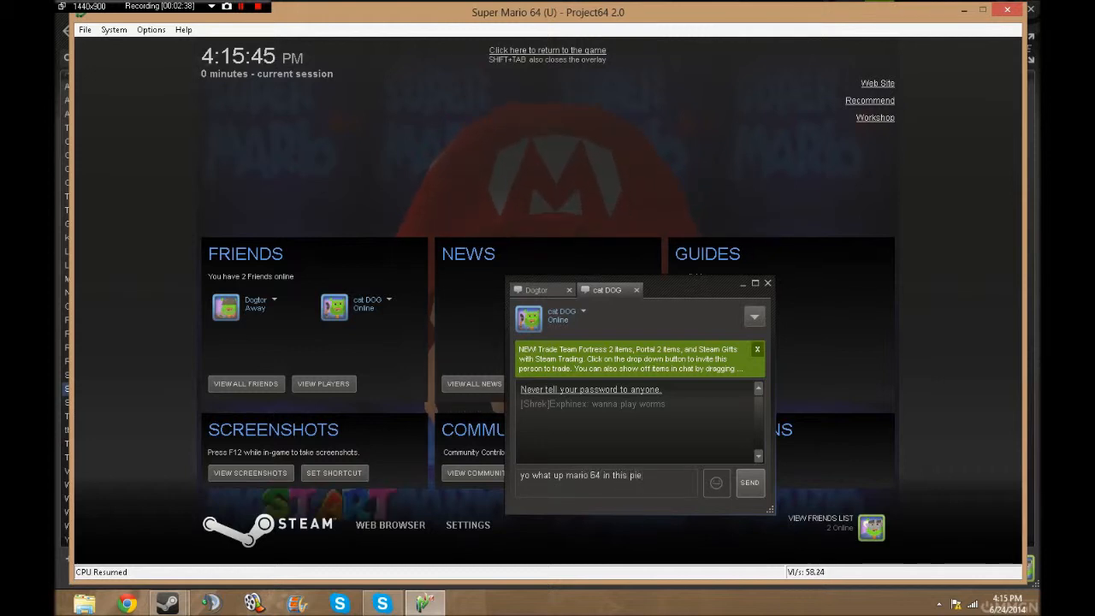
pyautogui.click(748, 482)
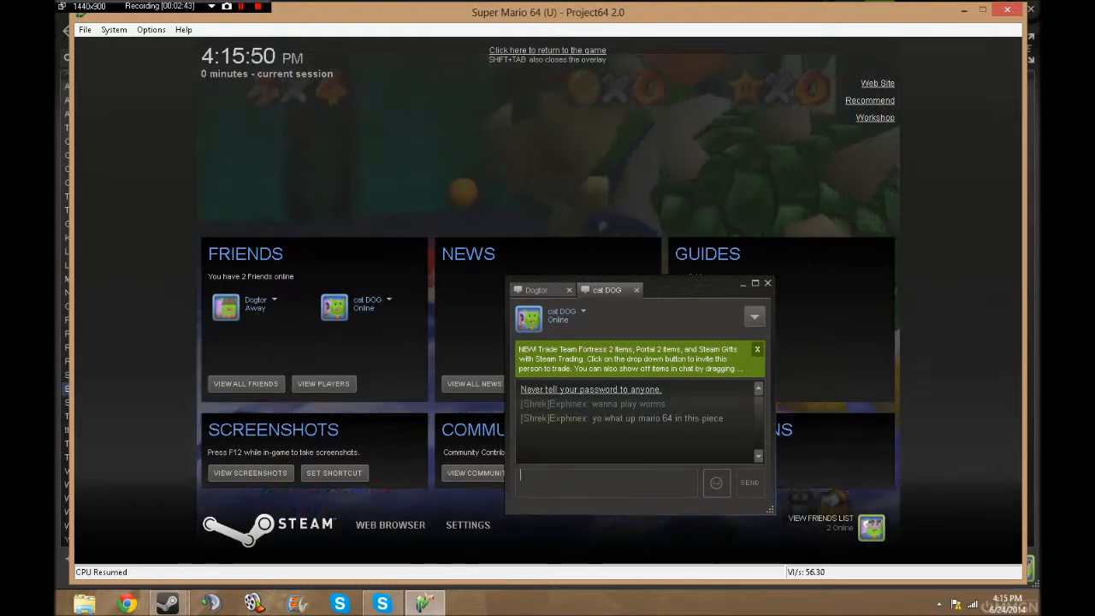
pyautogui.click(546, 50)
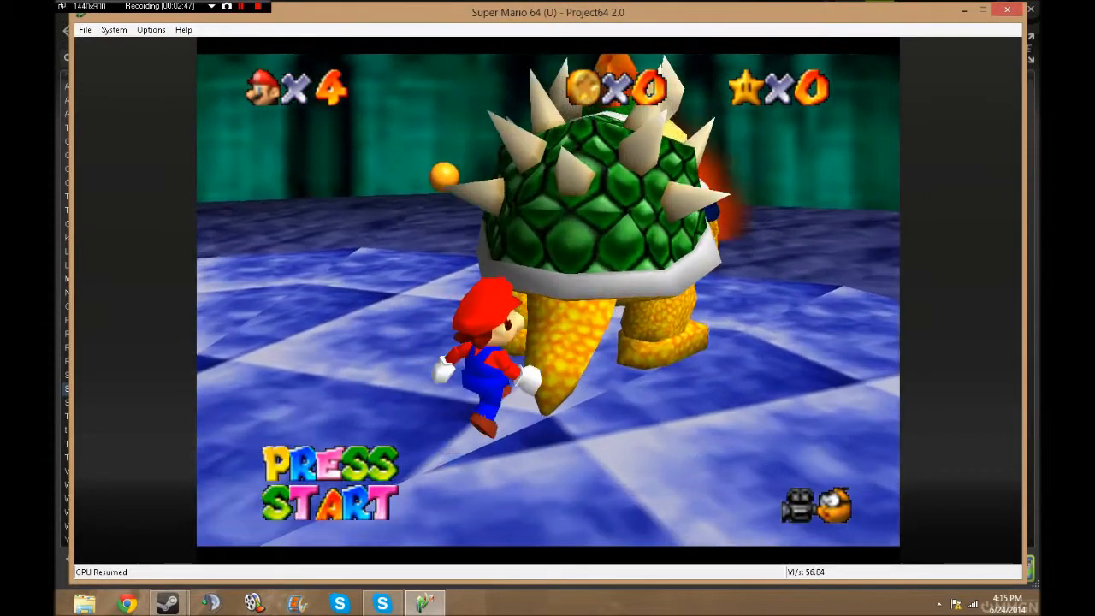
# Step: Open Project64's controller plugin settings and check the Player 1 game device dropdown
pyautogui.click(152, 29)
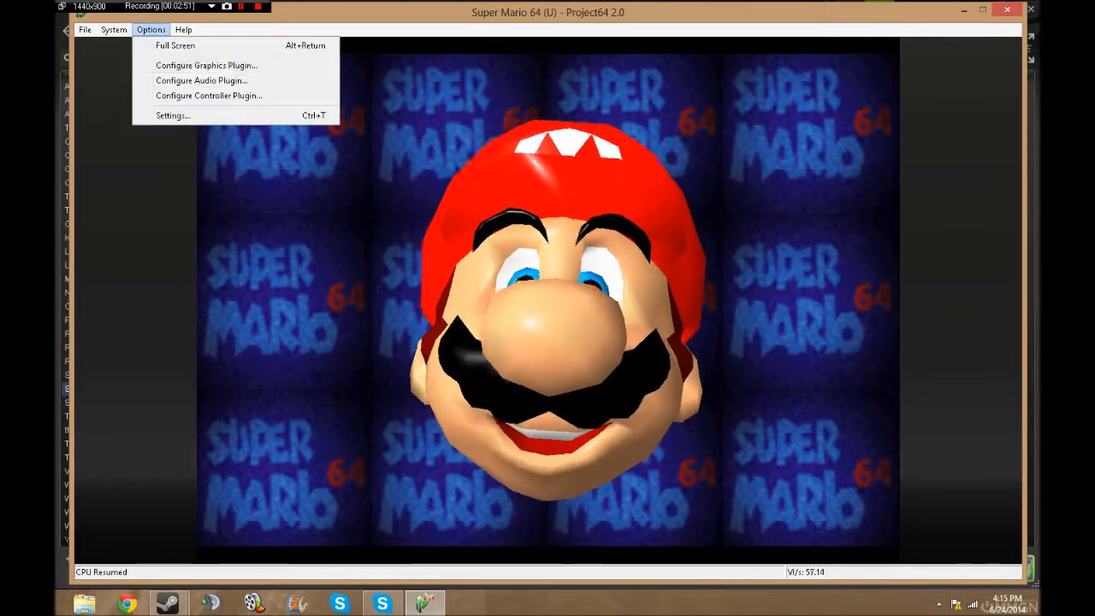
pyautogui.click(208, 95)
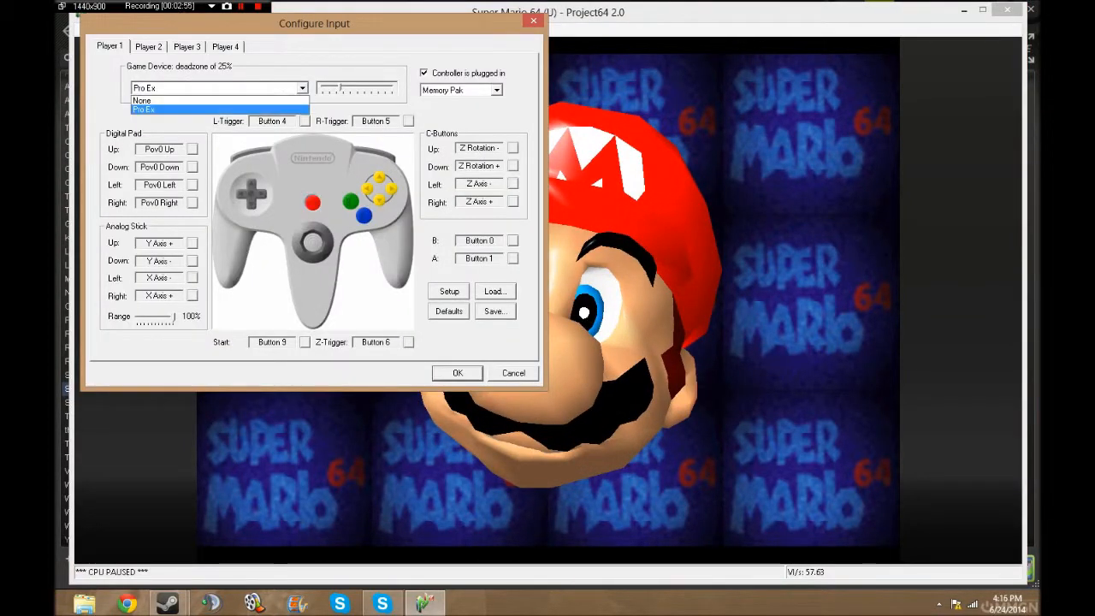
pyautogui.click(158, 148)
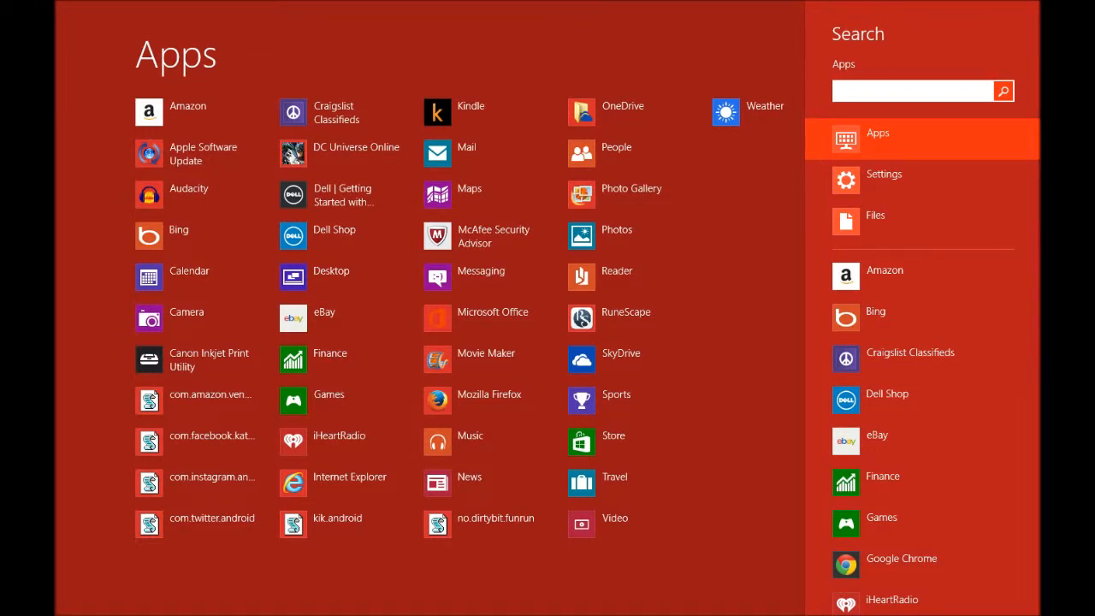
# Step: Search Apps for 'game', check that Pro Ex shows OK in Game Controllers, then close it
pyautogui.write('game cont')
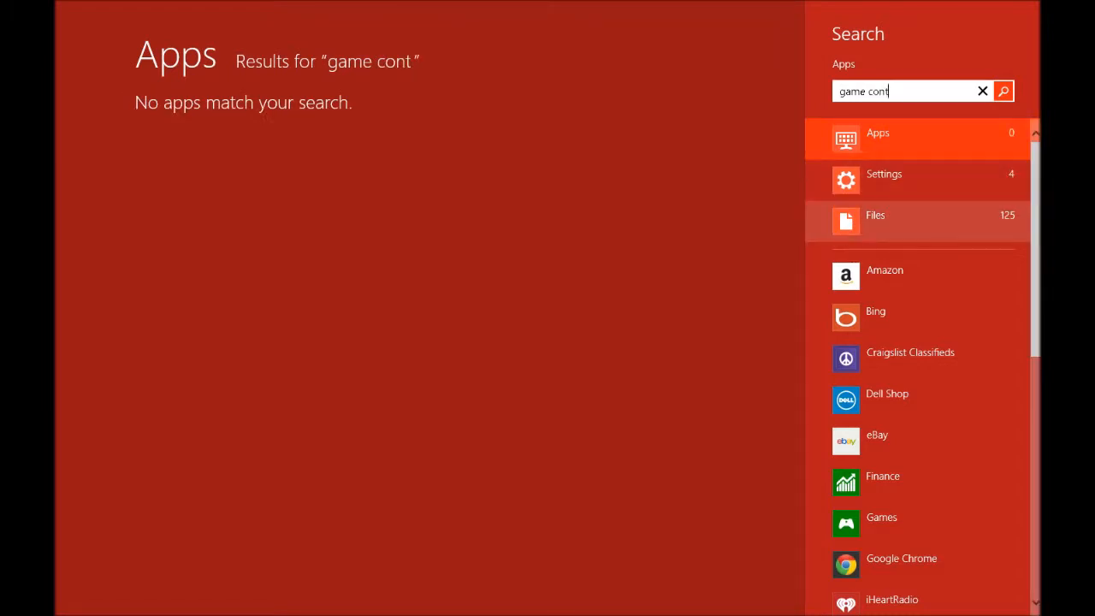
pyautogui.click(915, 179)
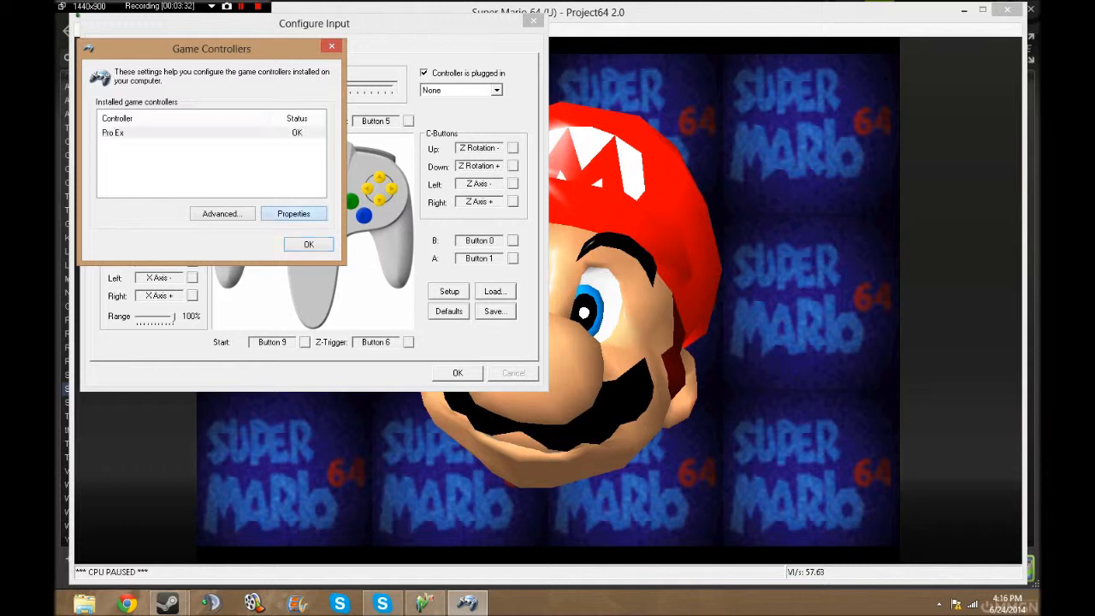
pyautogui.click(292, 213)
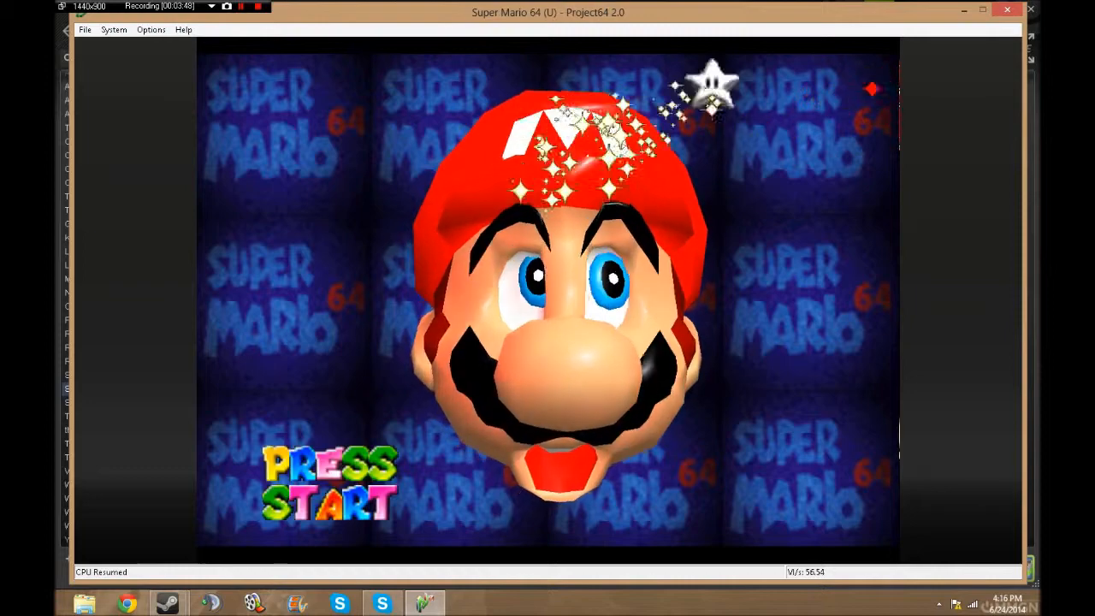
# Step: Move the Volume slider in Project64's audio plugin settings and confirm with OK
pyautogui.click(150, 29)
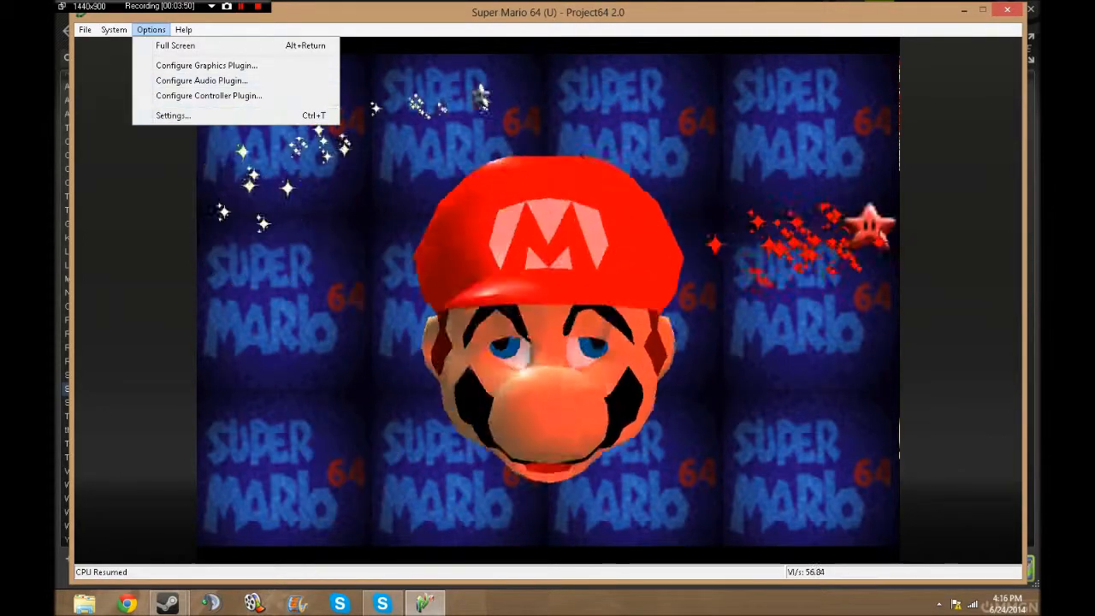
pyautogui.click(201, 80)
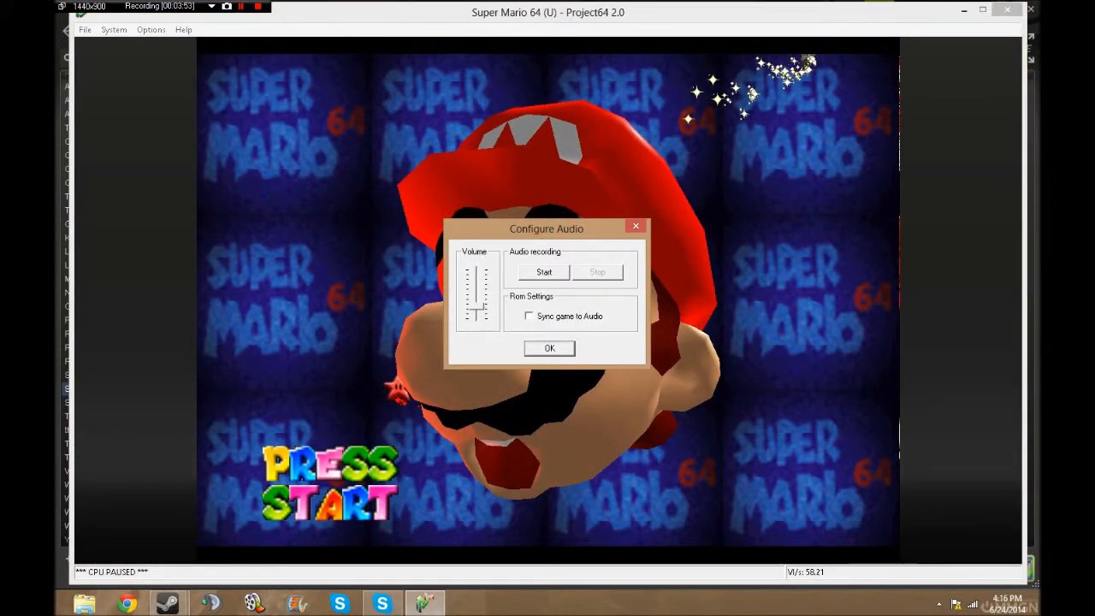
pyautogui.click(549, 348)
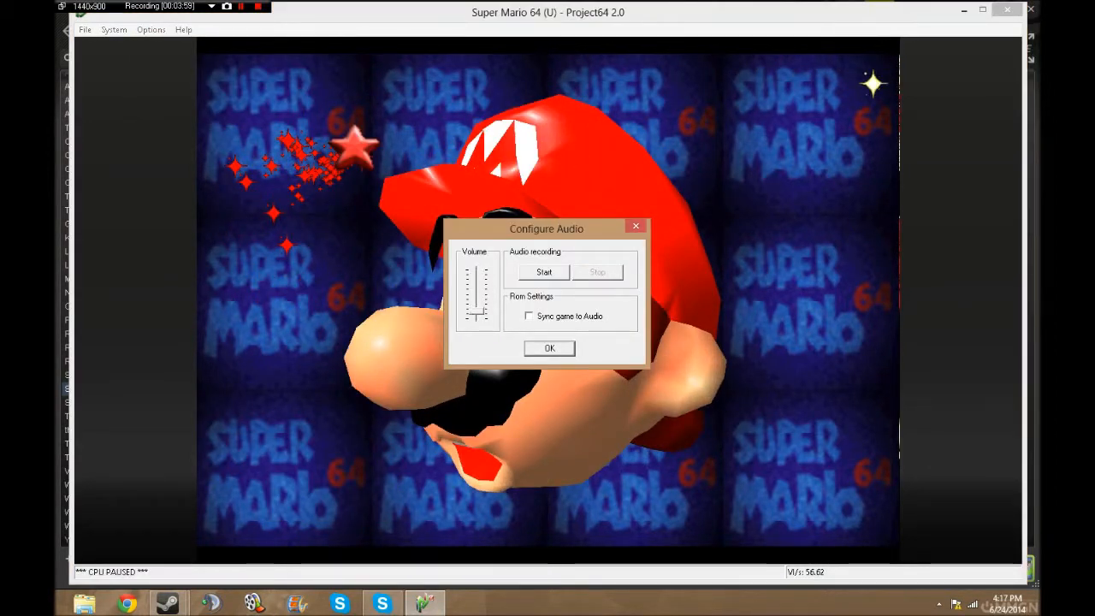
pyautogui.click(549, 348)
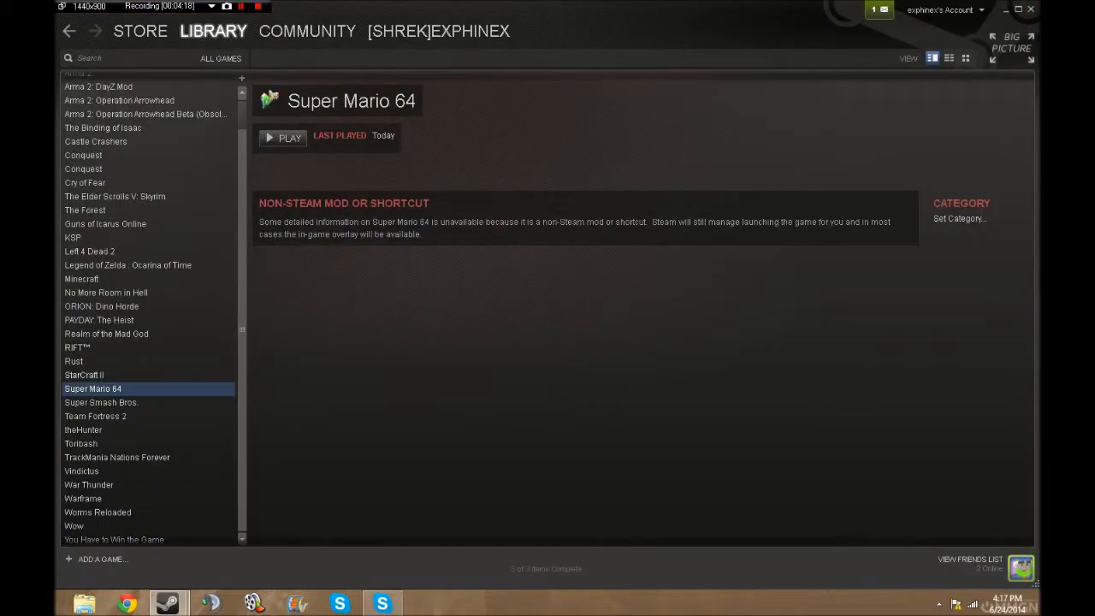
# Step: View theHunter, then Super Smash Bros., and open and close the friends list to check status
pyautogui.click(83, 430)
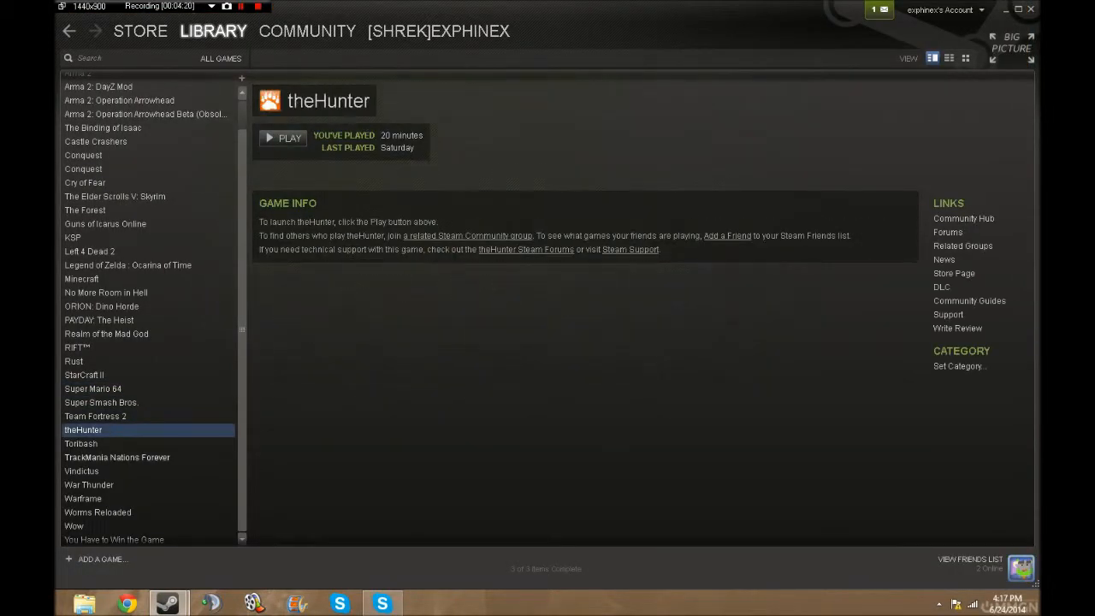
pyautogui.click(84, 375)
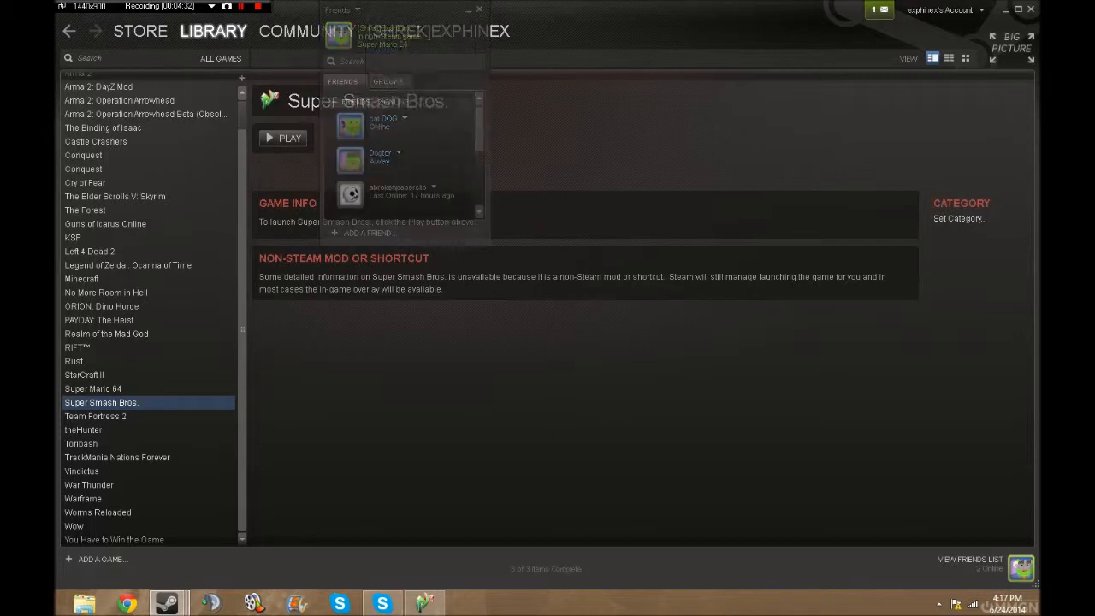
pyautogui.click(479, 10)
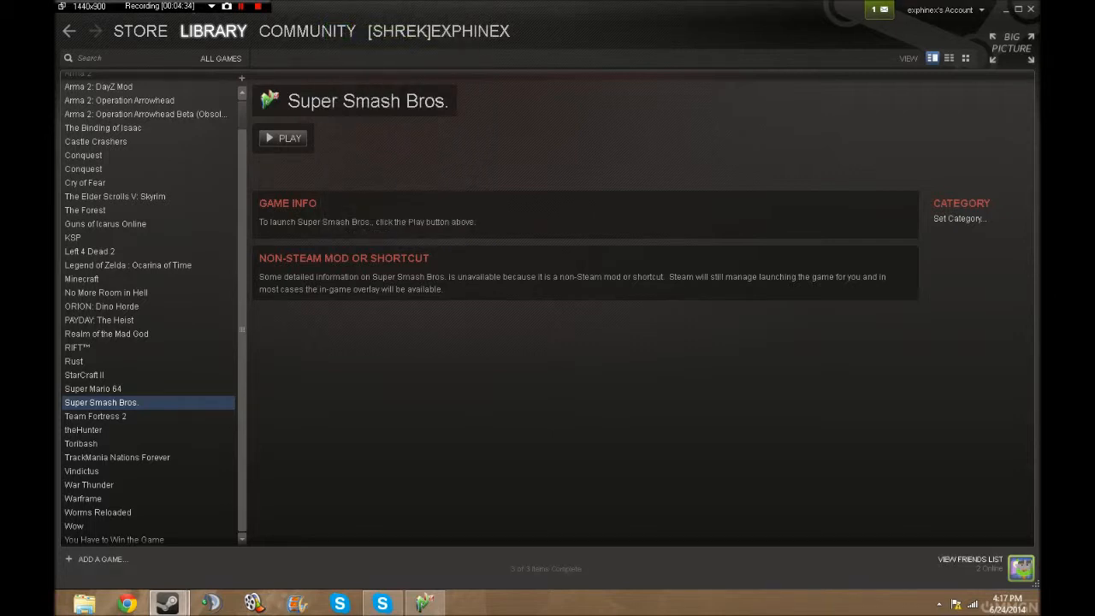
pyautogui.click(439, 31)
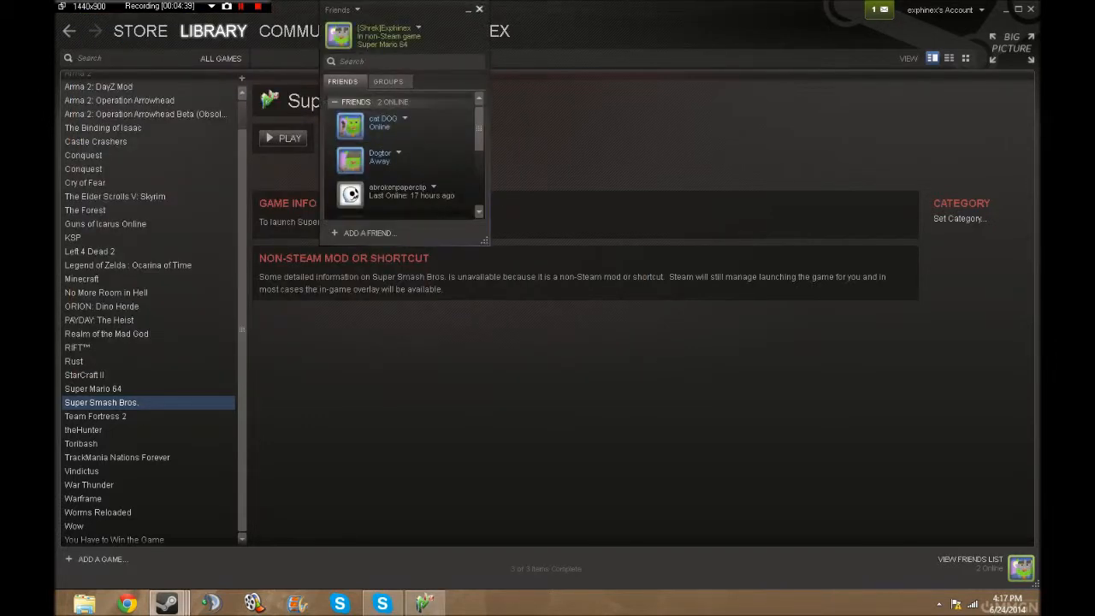
pyautogui.click(478, 10)
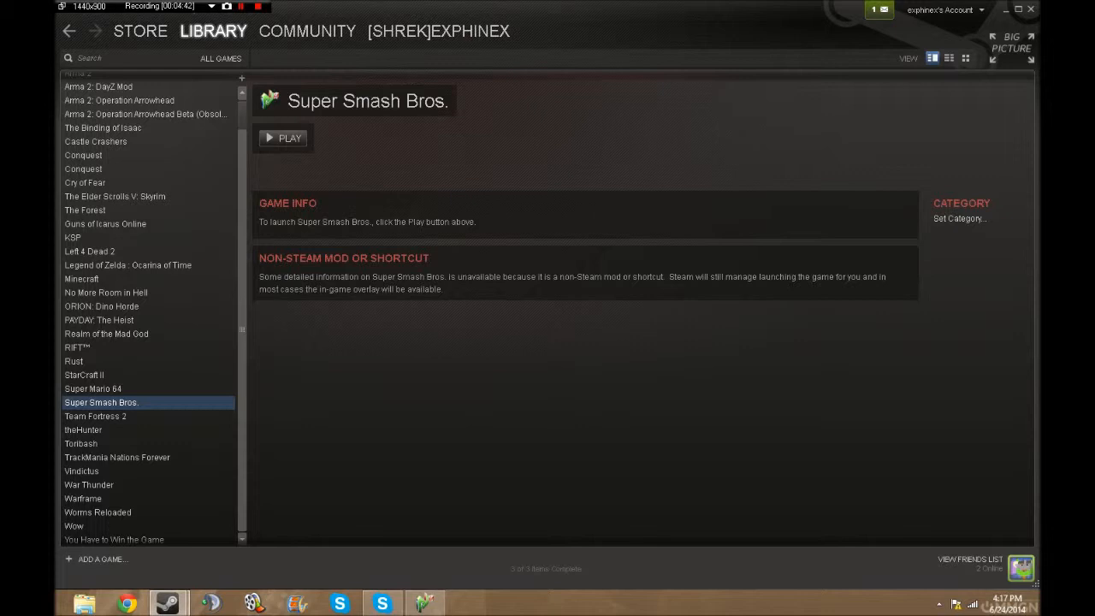